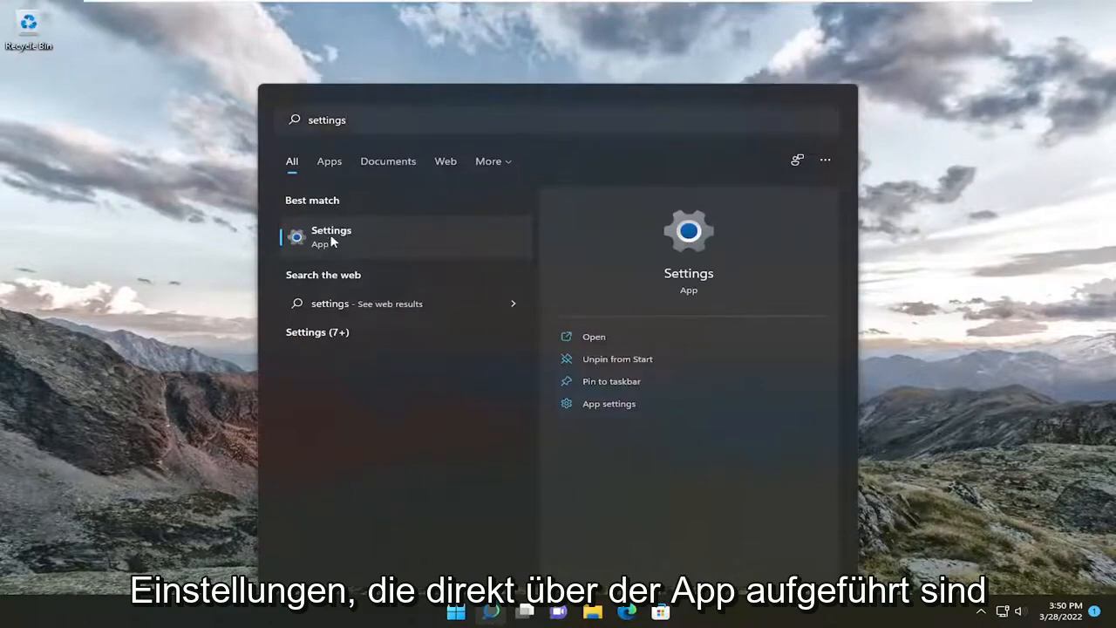
- Launch Settings from search and show the Accounts page options
click(592, 334)
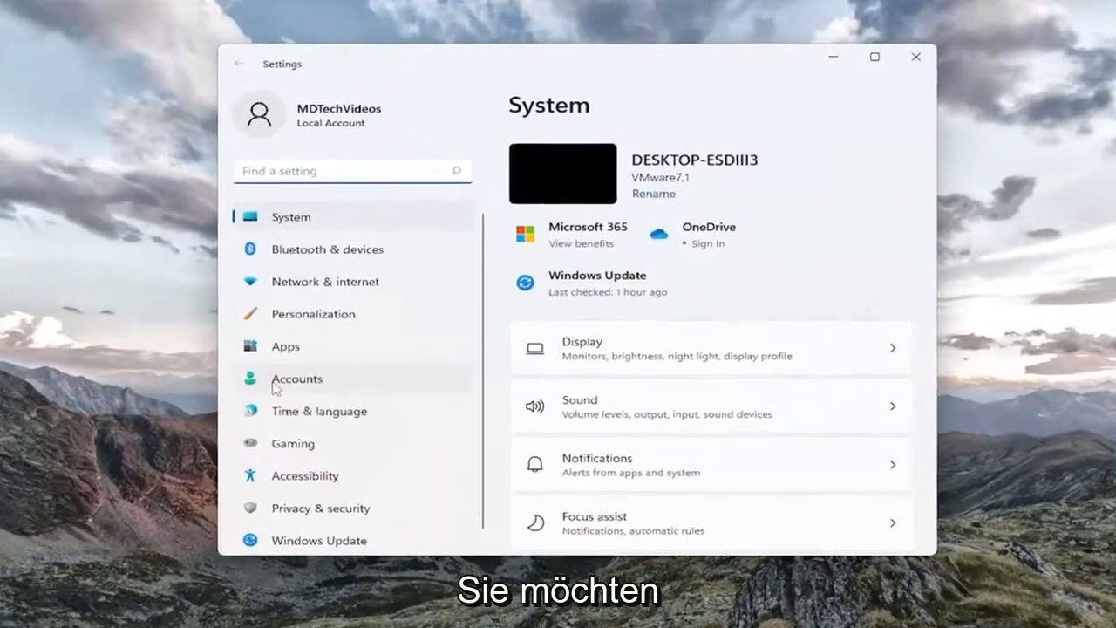
click(296, 378)
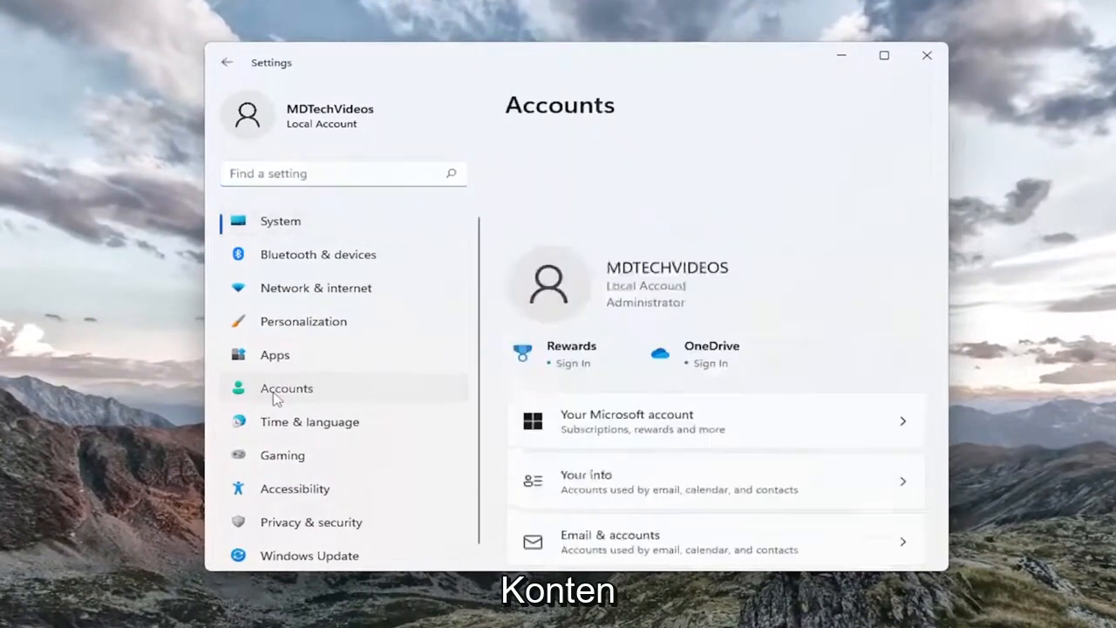
scroll(down, 3)
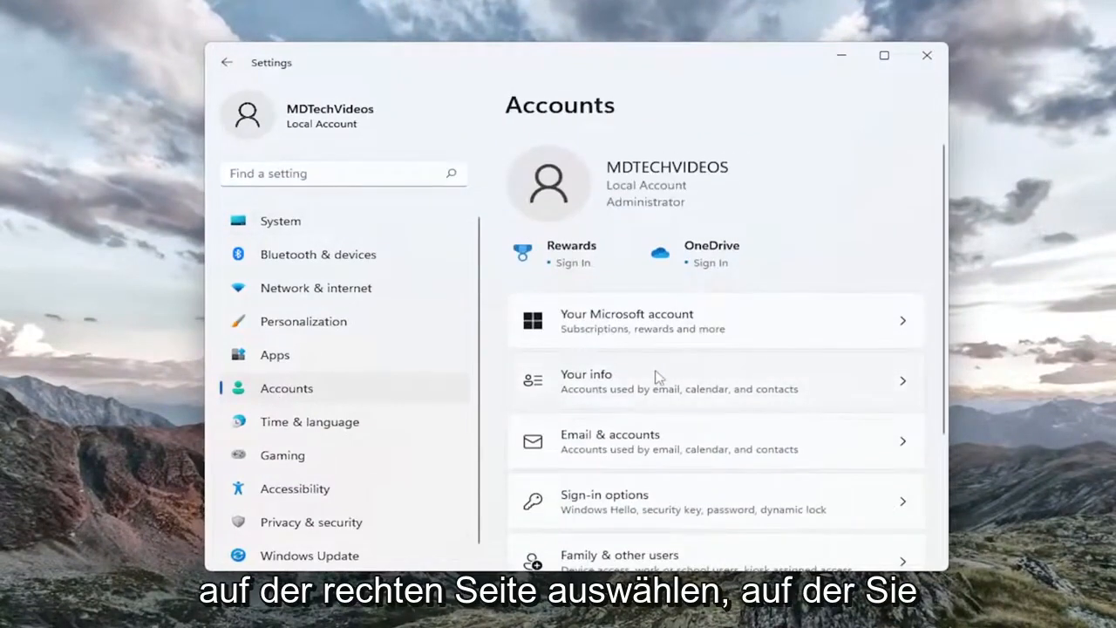
scroll(down, 3)
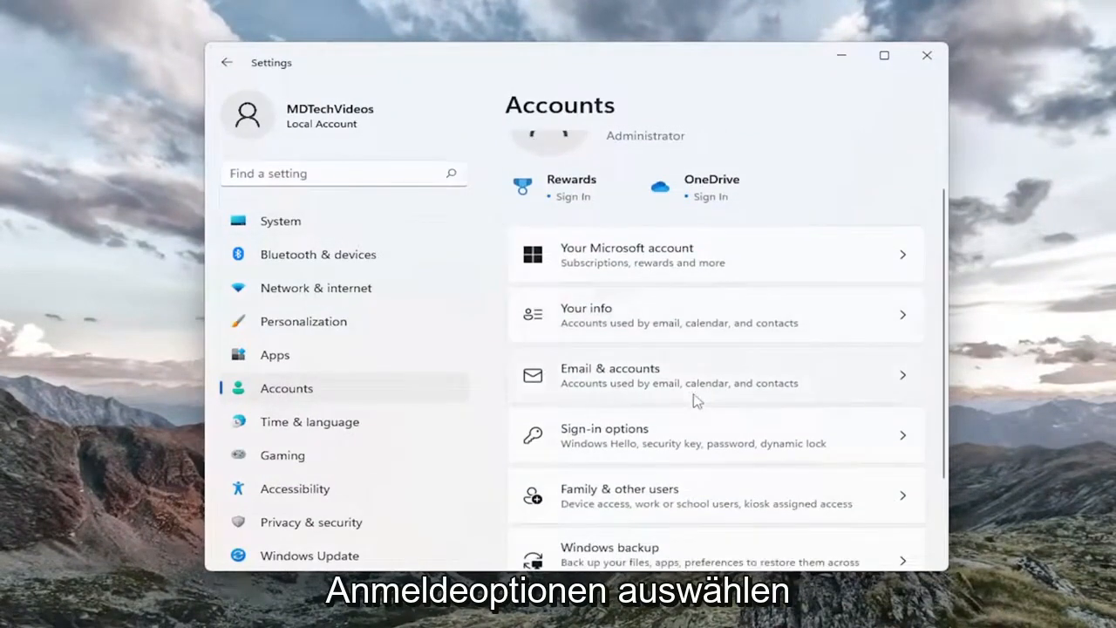
- Expand Dynamic lock under Sign-in options, leaving automatic locking unchecked
click(603, 429)
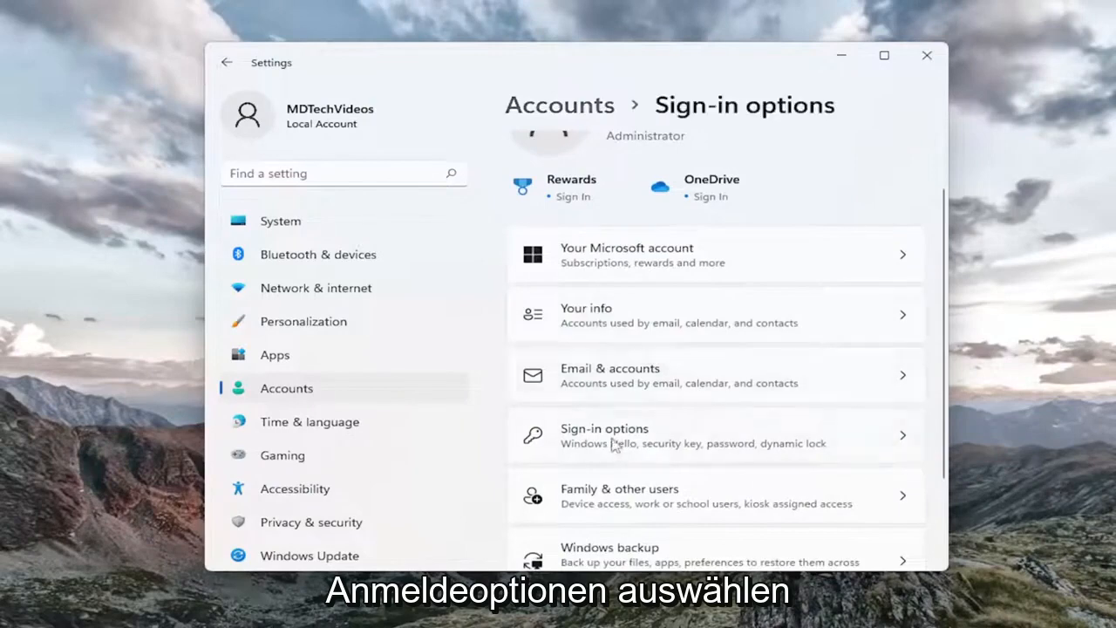
click(715, 435)
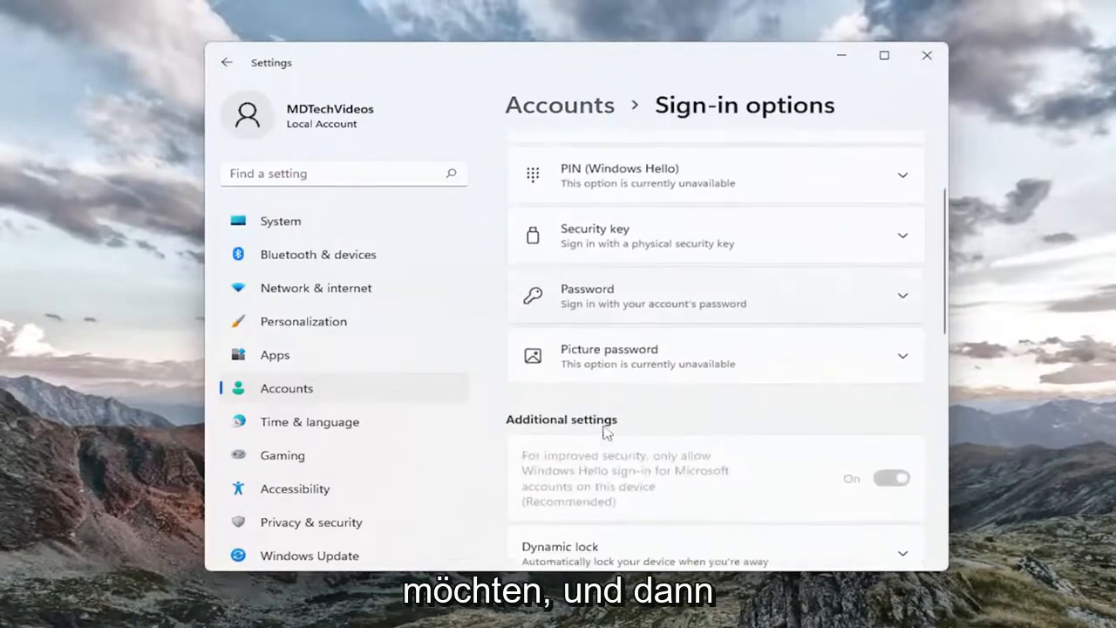
scroll(down, 3)
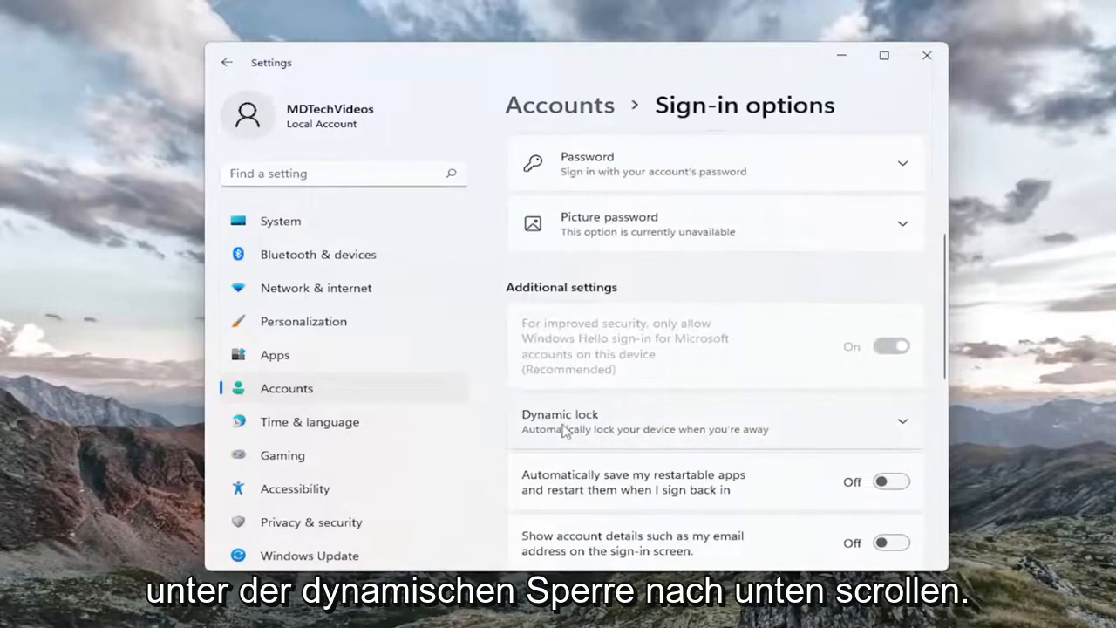
click(715, 420)
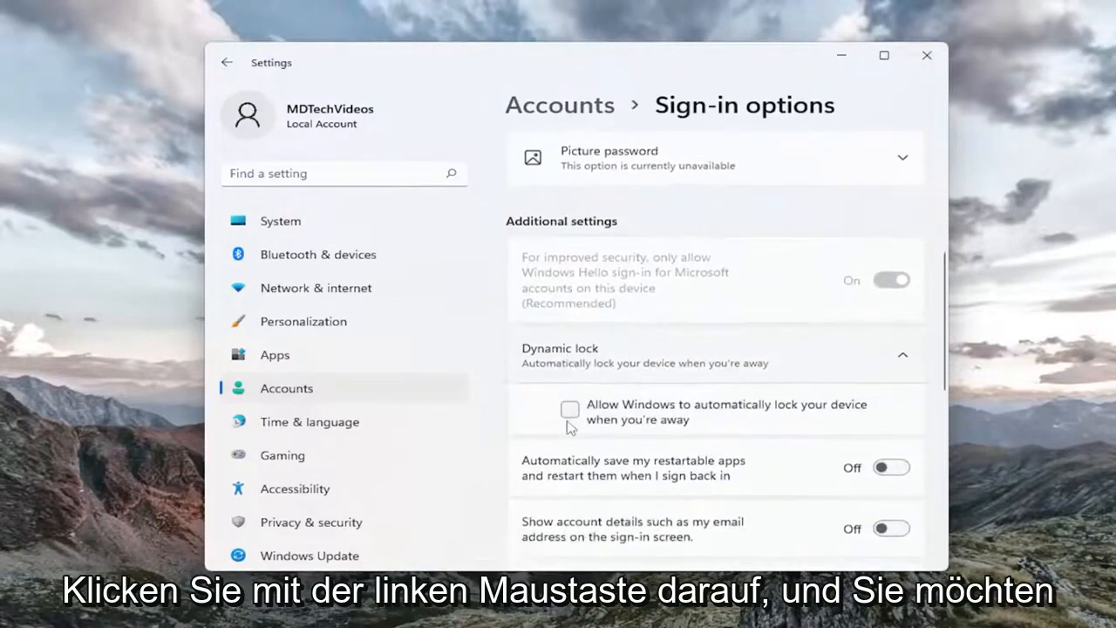
mouse_move(570, 410)
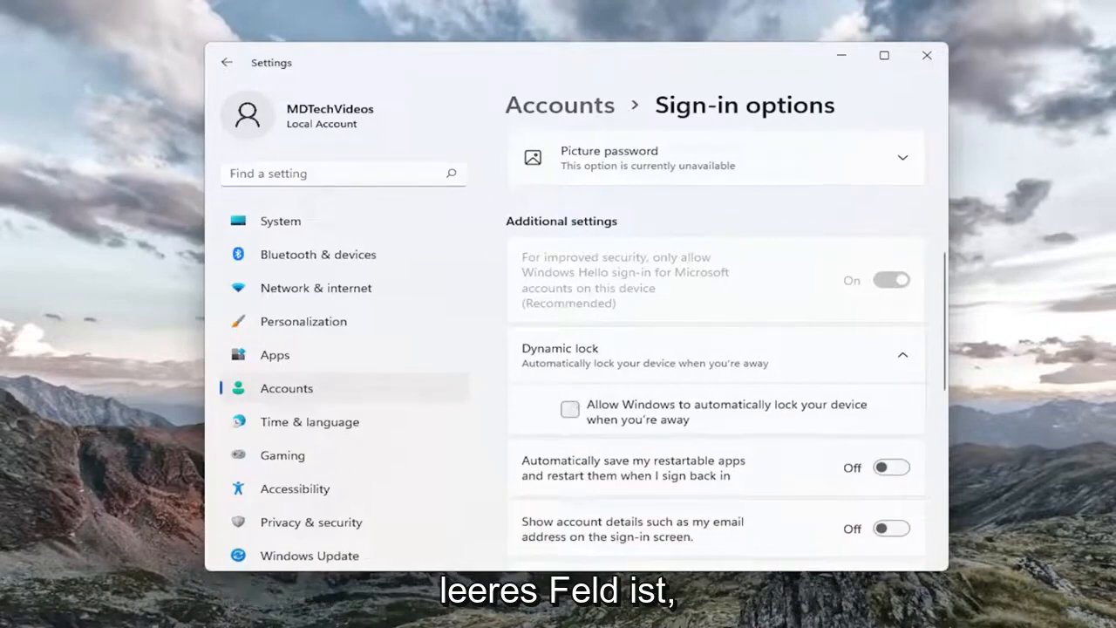
mouse_move(1018, 199)
text(s)
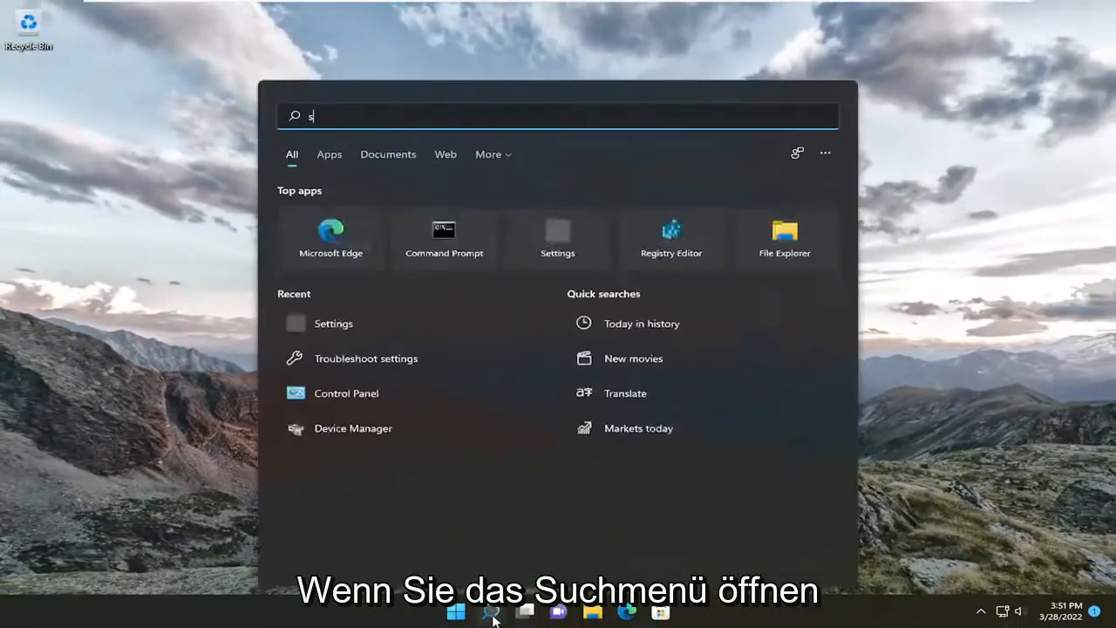
- Search 'screensaver' and launch Change screen saver
text(creensav)
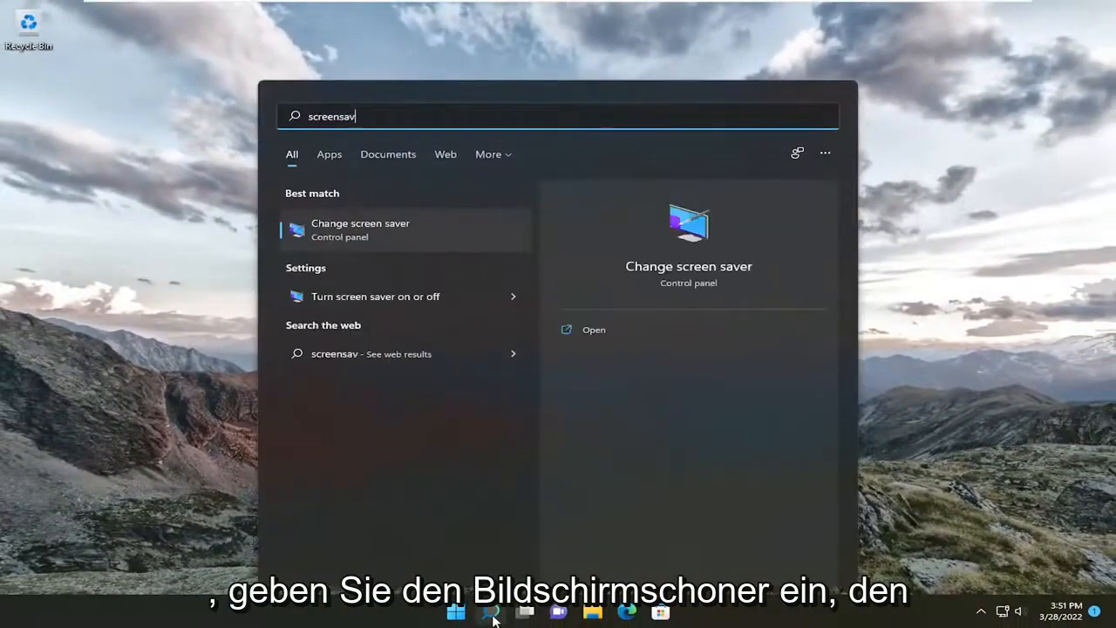
text(er)
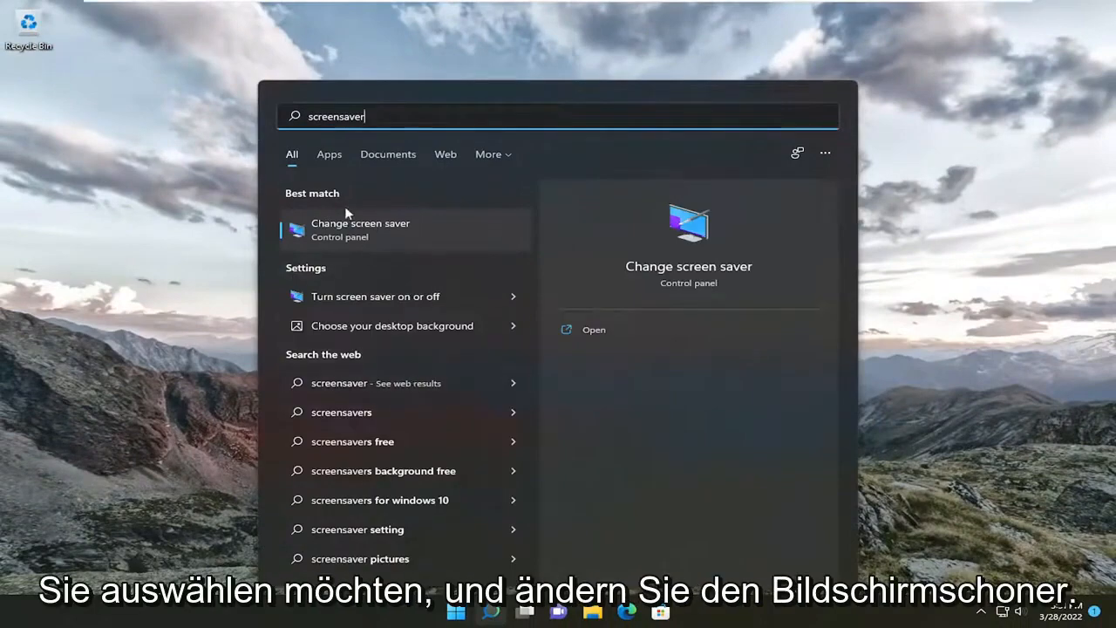
click(359, 230)
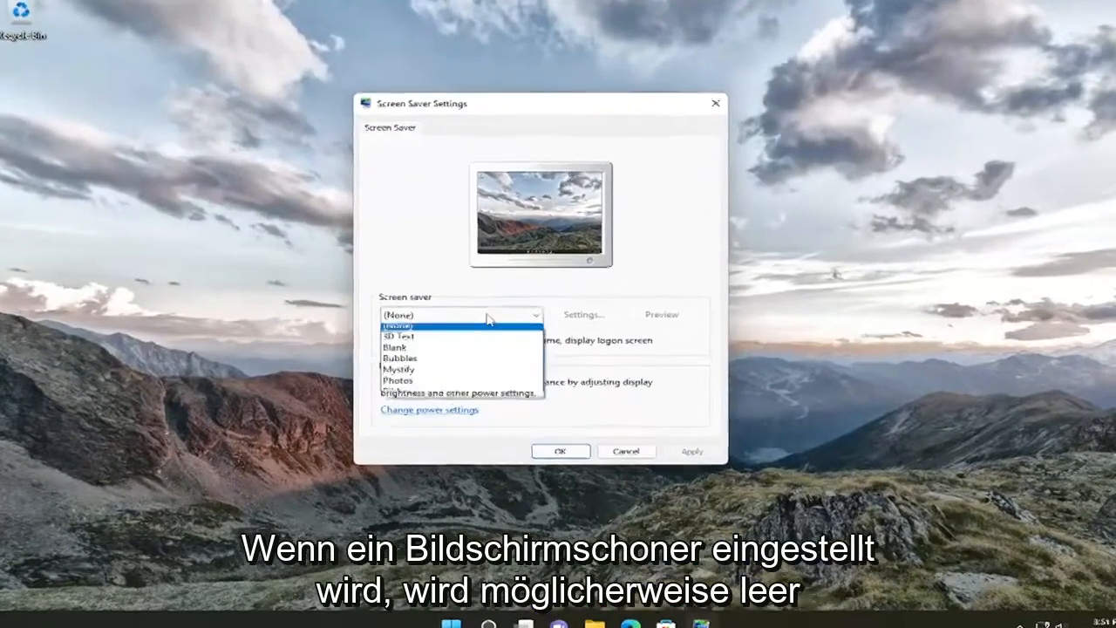
- Choose the Blank screen saver and confirm its Settings report no options
click(394, 347)
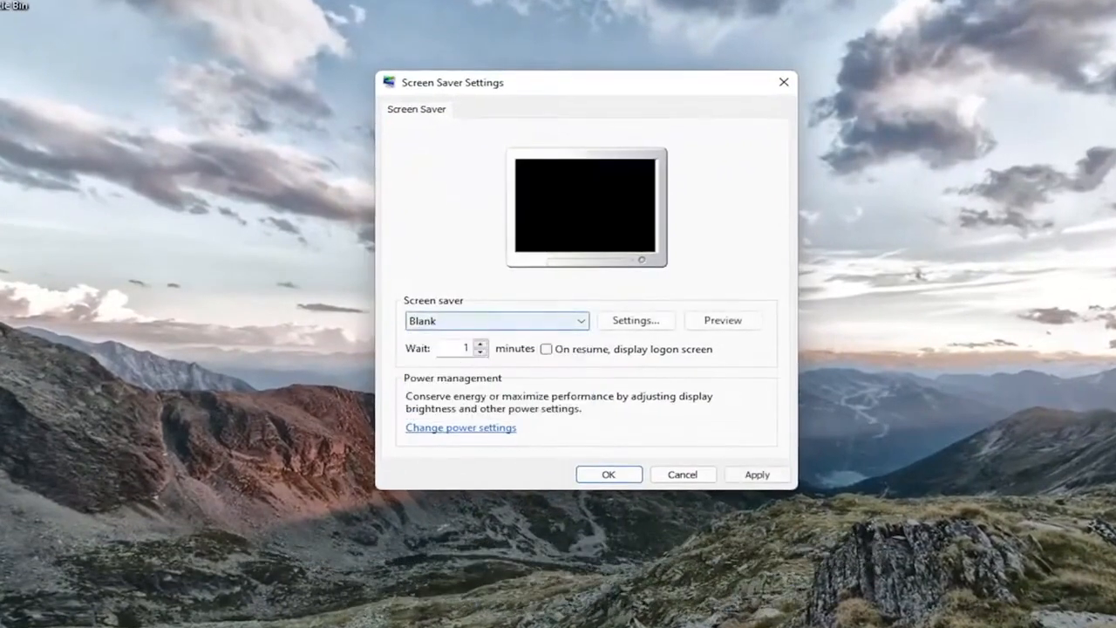
click(578, 321)
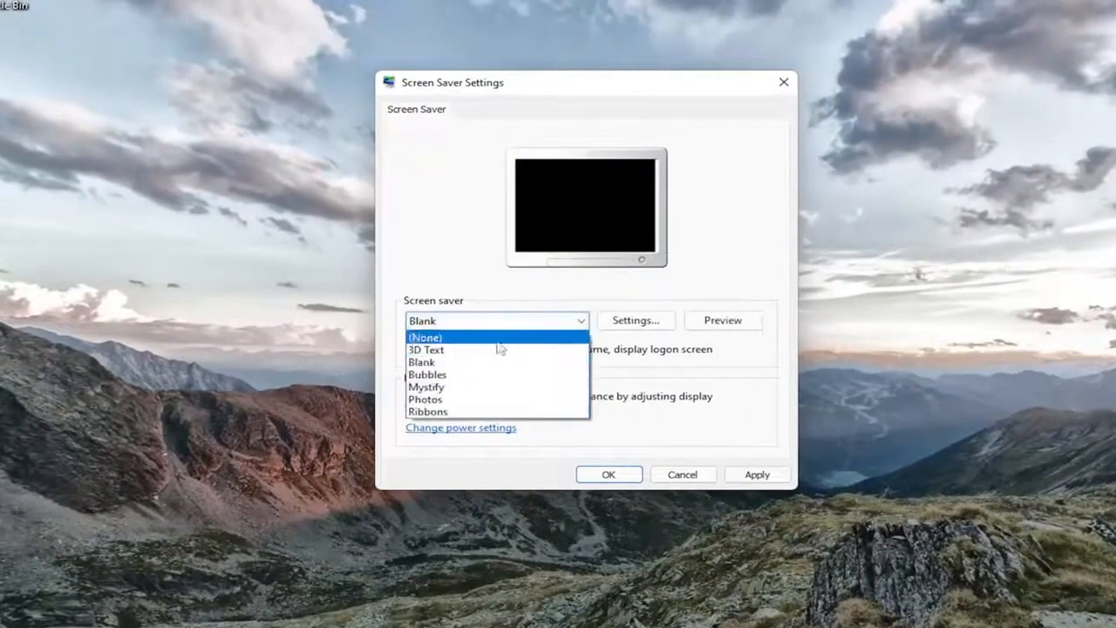
click(422, 361)
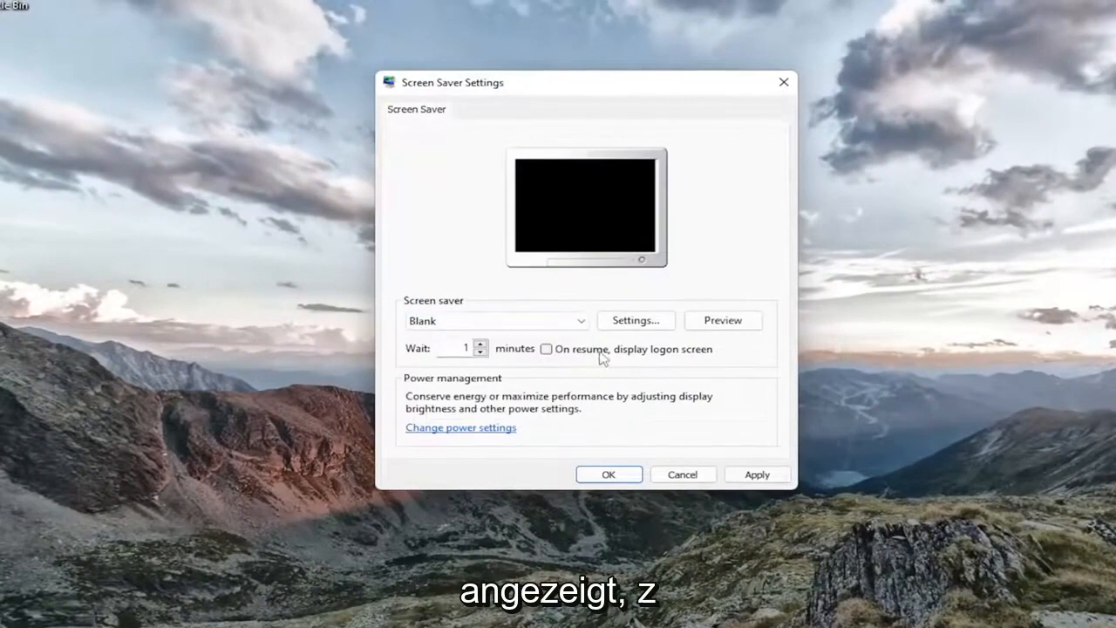
click(634, 321)
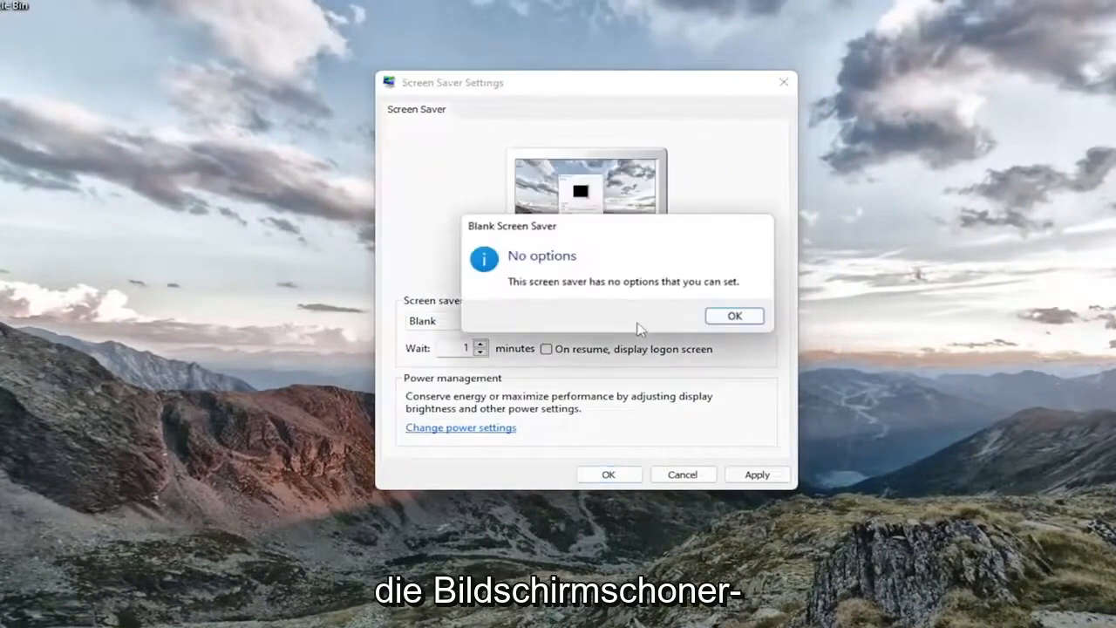
click(732, 315)
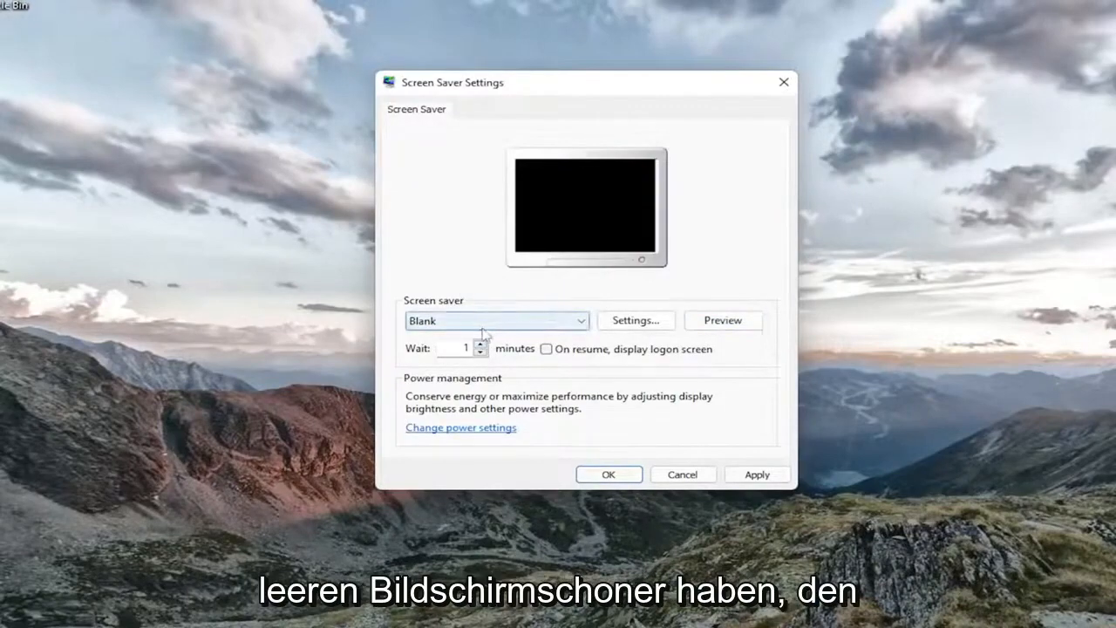
mouse_move(783, 82)
text(power plan)
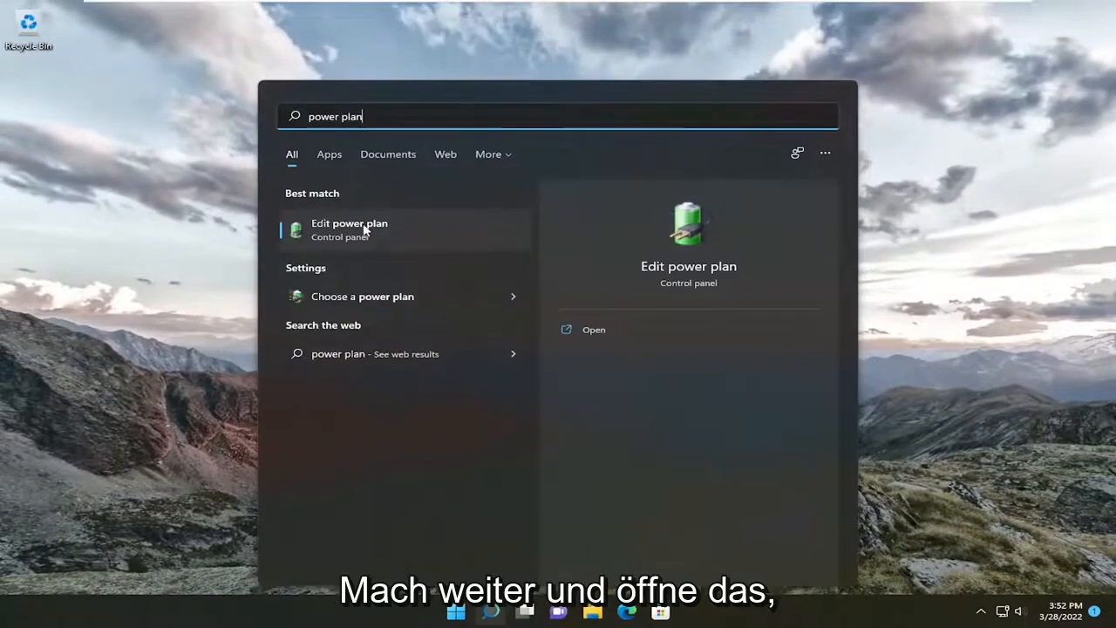
- Launch Edit power plan from the 'power plan' search results
click(349, 223)
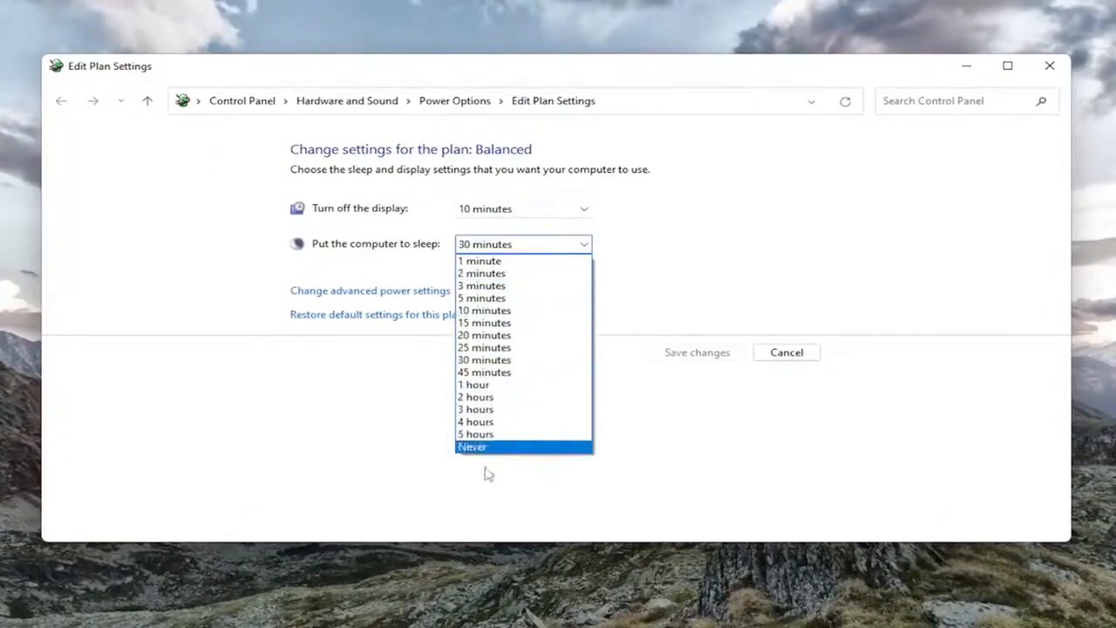
- Set sleep to 4 hours and display to Never, save the Balanced plan, close Power Options
click(474, 420)
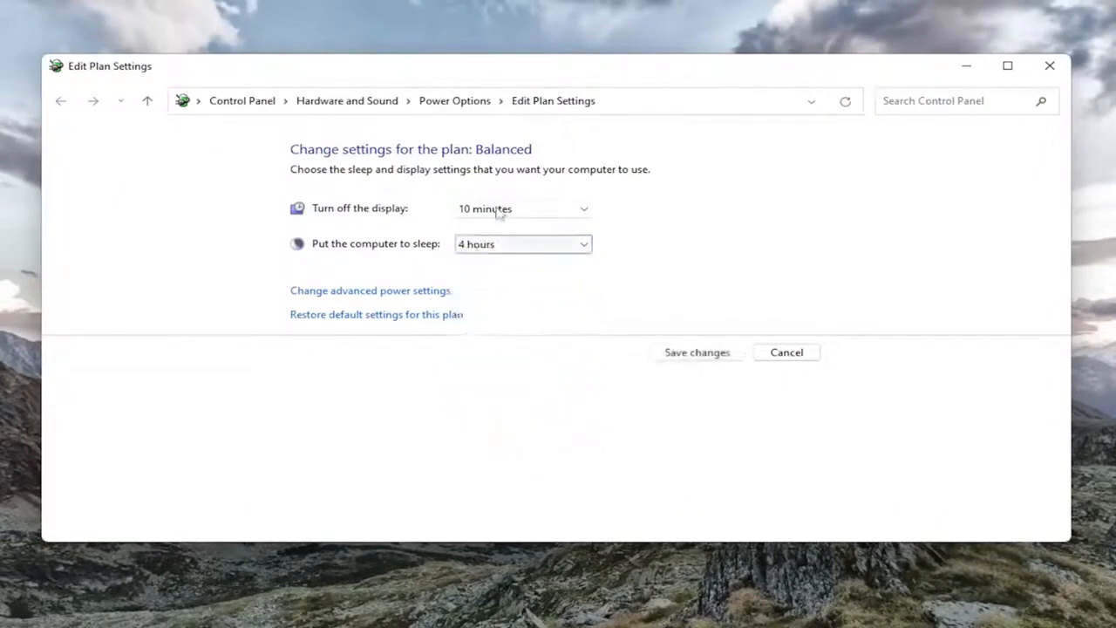
click(523, 209)
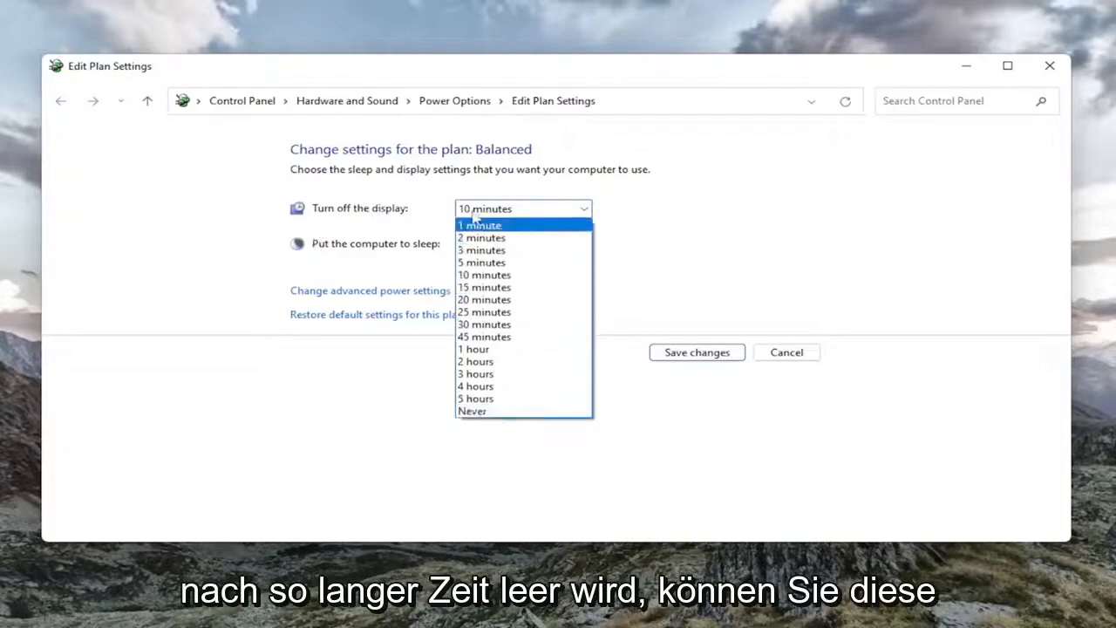
mouse_move(488, 411)
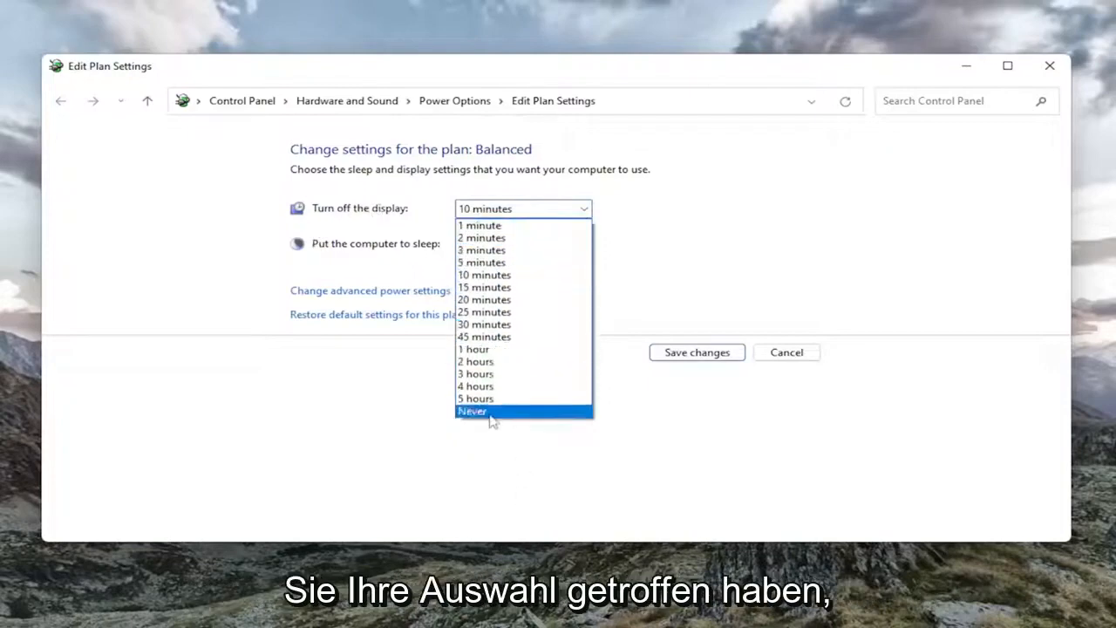
click(471, 411)
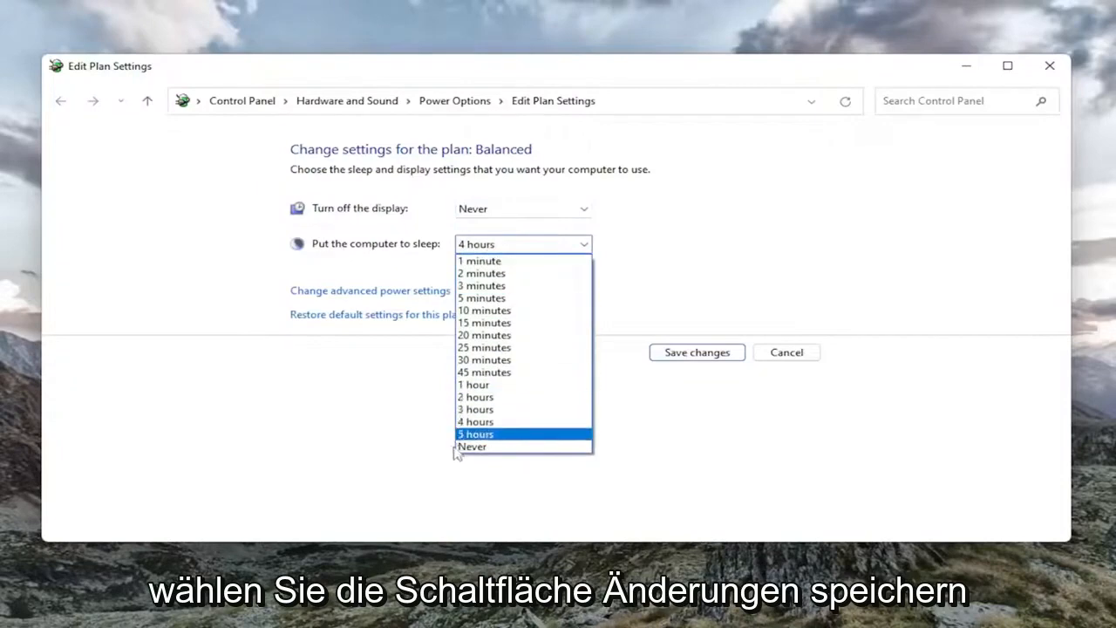
click(698, 352)
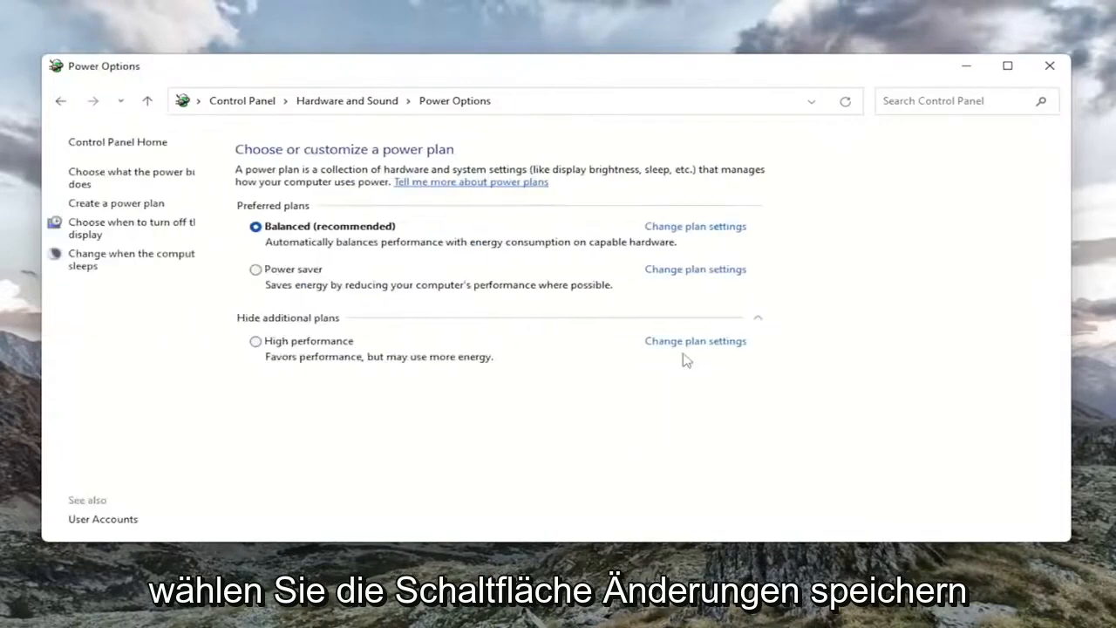
mouse_move(1049, 66)
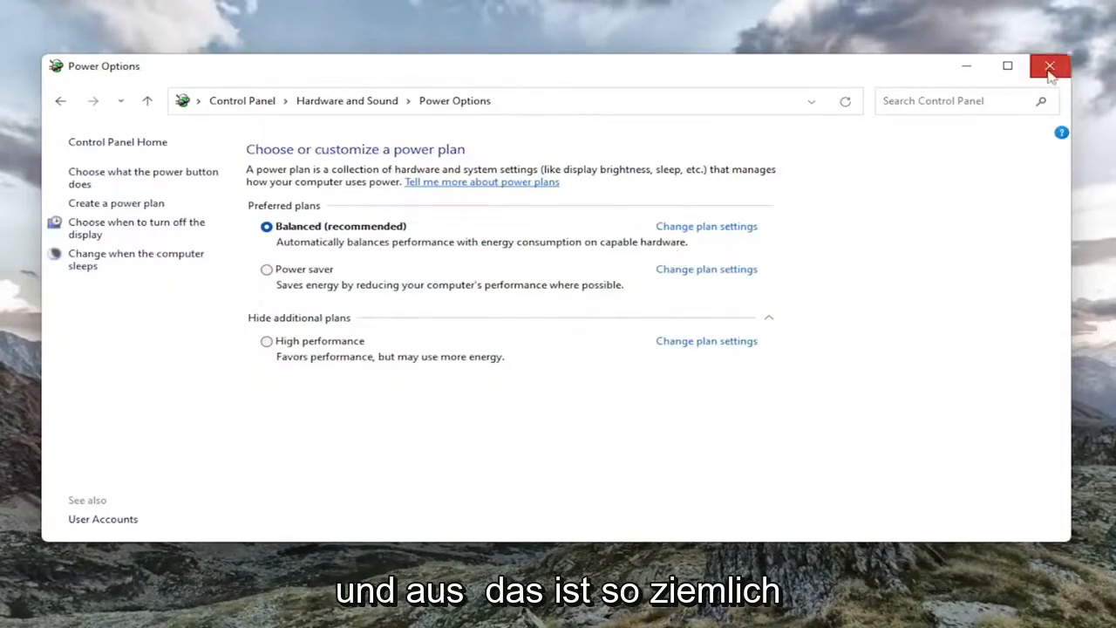
click(1050, 66)
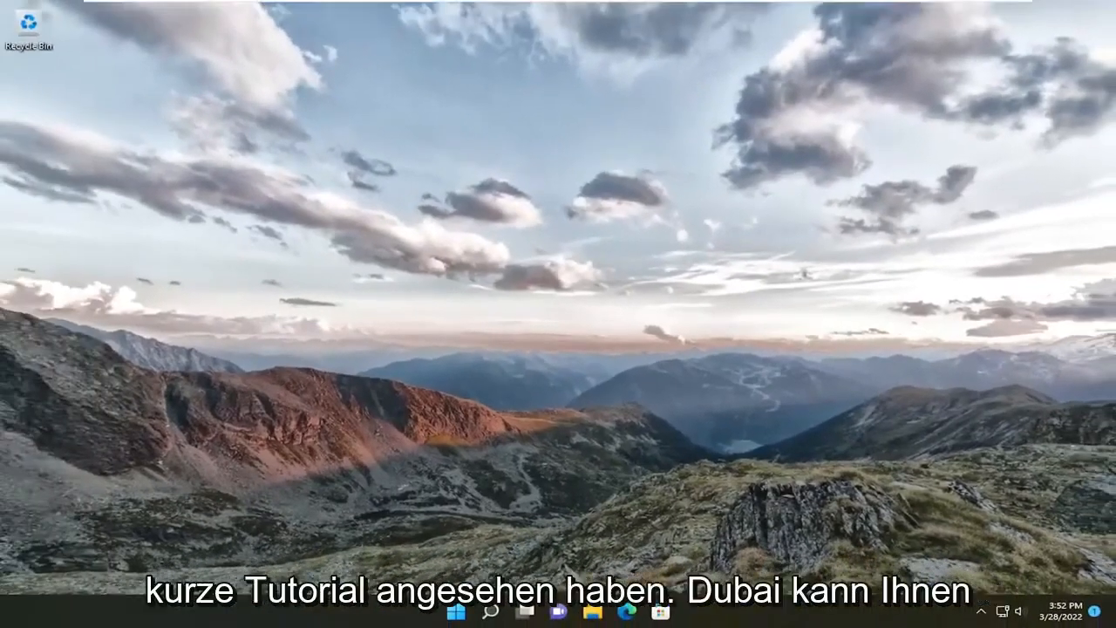